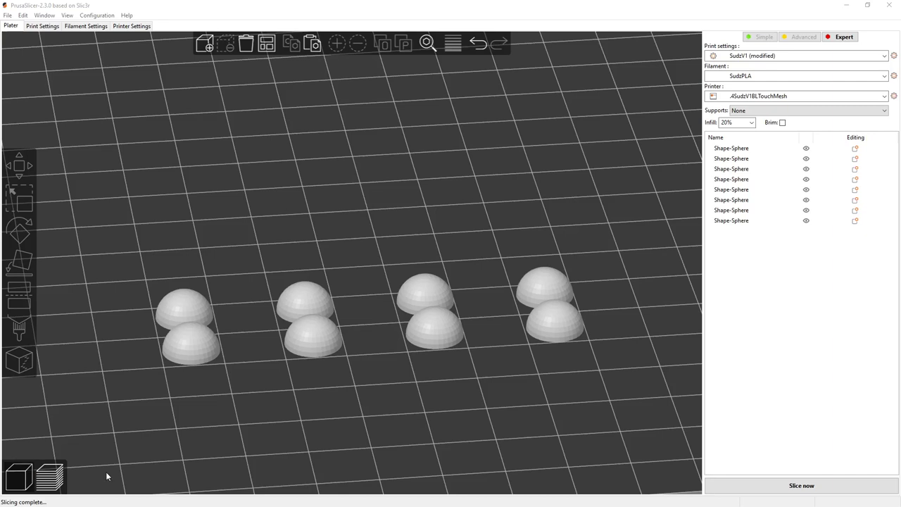
{"action": "mouse_move", "coordinate": [373, 209]}
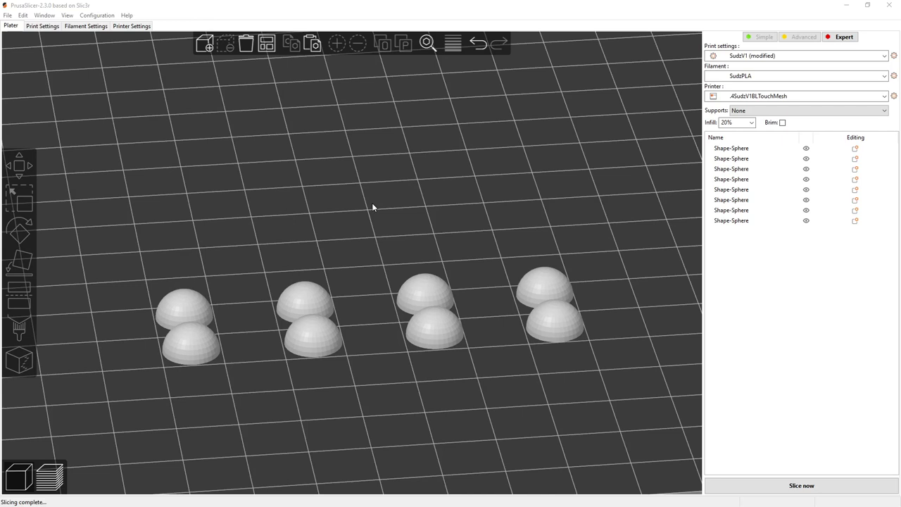
{"action": "mouse_move", "coordinate": [422, 194]}
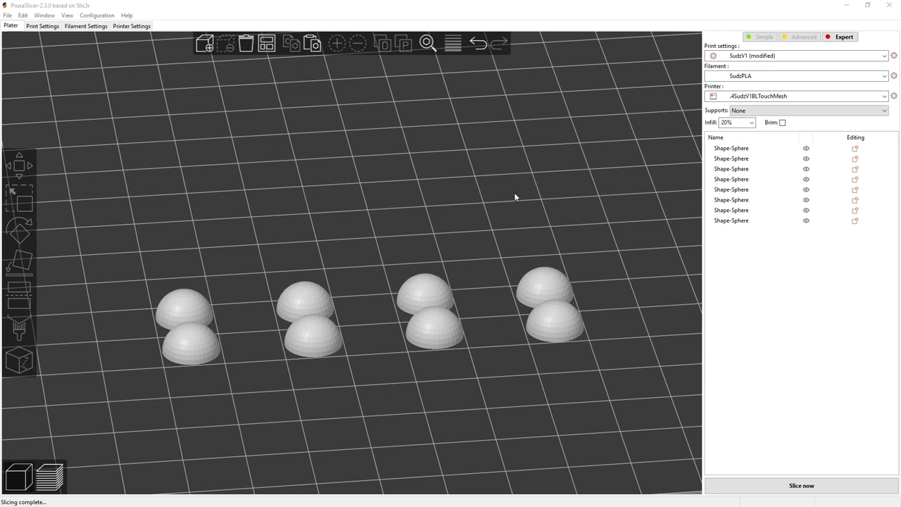
{"action": "mouse_move", "coordinate": [331, 191]}
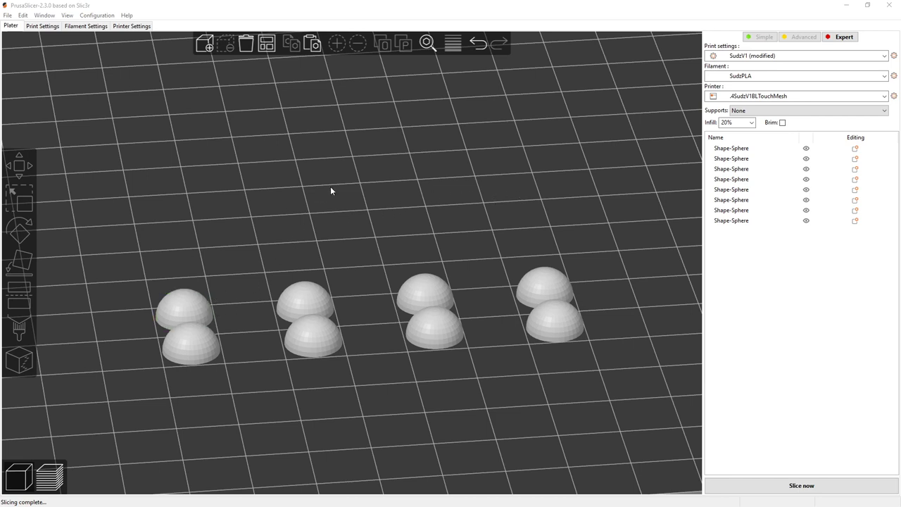
{"action": "mouse_move", "coordinate": [513, 225]}
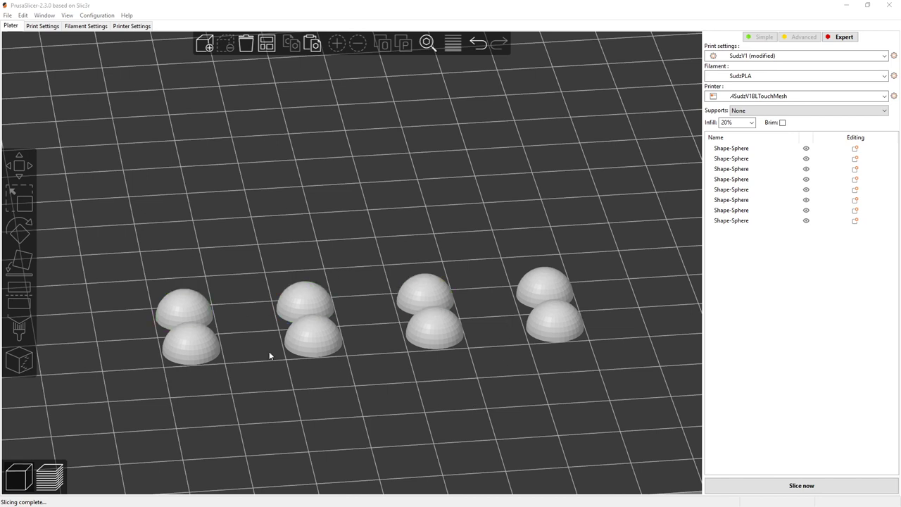
{"action": "mouse_move", "coordinate": [402, 154]}
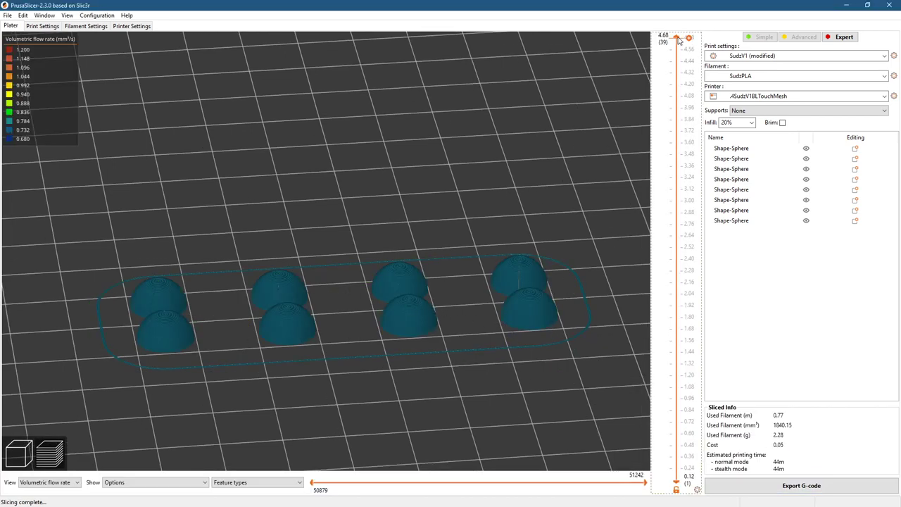
Step: Scrub the layer preview down to an early cross-section and back to the full model
{"action": "left_click_drag", "start_coordinate": [689, 38], "coordinate": [689, 445]}
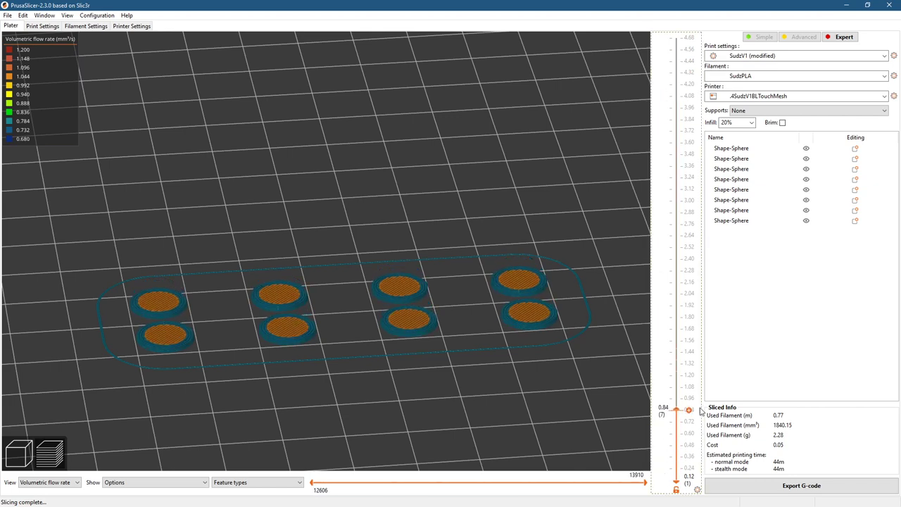
{"action": "left_click_drag", "start_coordinate": [688, 410], "coordinate": [676, 35]}
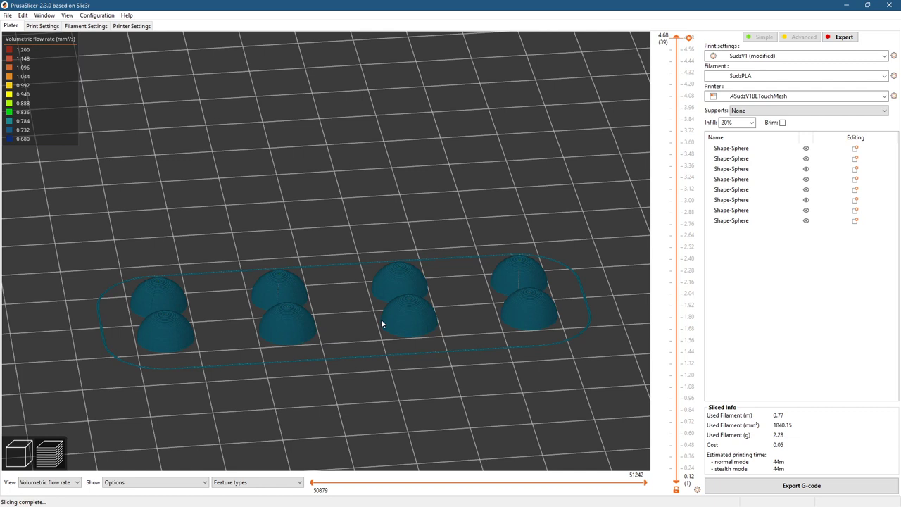
{"action": "mouse_move", "coordinate": [162, 317]}
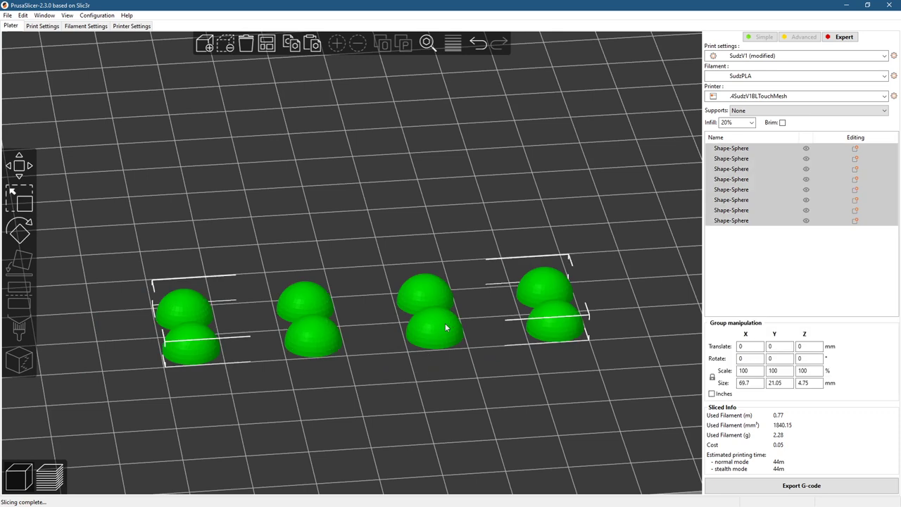
Step: Merge the eight selected half spheres into one multipart object via the context menu
{"action": "right_click", "coordinate": [445, 327]}
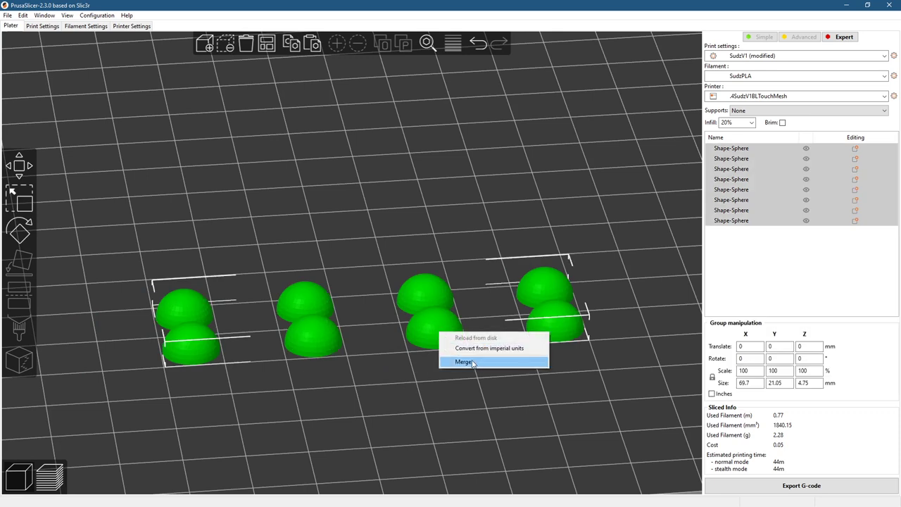
{"action": "left_click", "coordinate": [465, 361]}
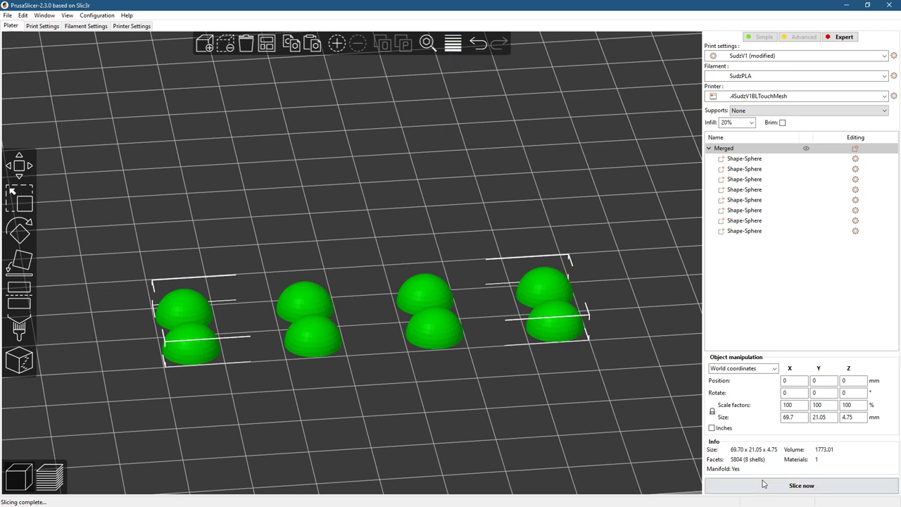
Step: Slice the merged object and compare low layers showing eight versus only seven sphere slices
{"action": "left_click", "coordinate": [801, 484]}
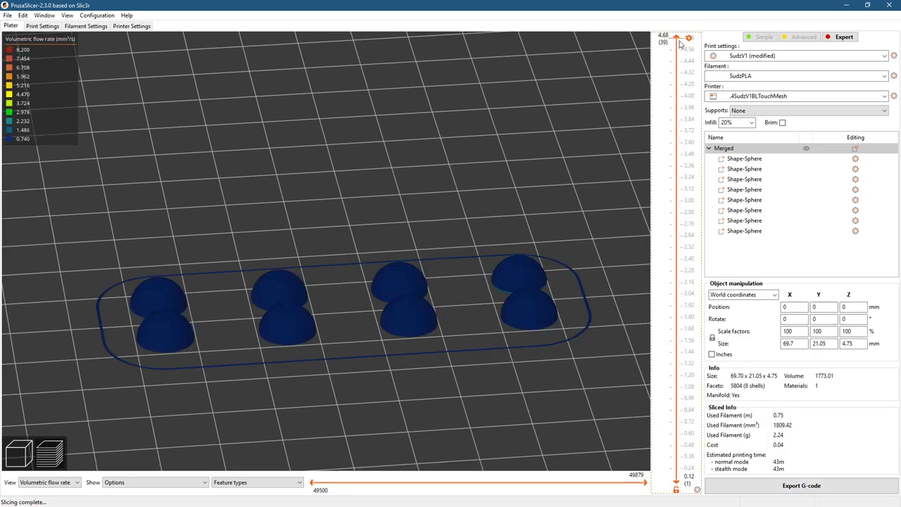
{"action": "left_click_drag", "start_coordinate": [689, 37], "coordinate": [689, 317]}
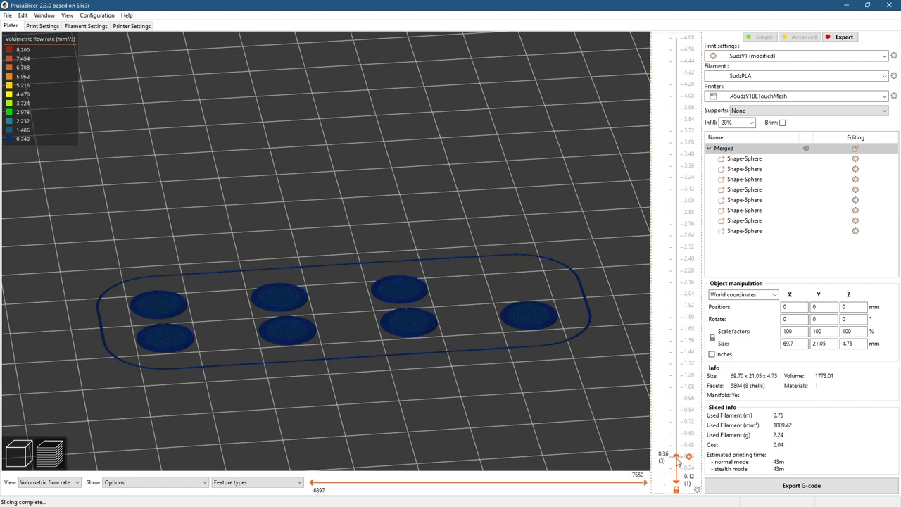
{"action": "left_click_drag", "start_coordinate": [689, 456], "coordinate": [689, 340]}
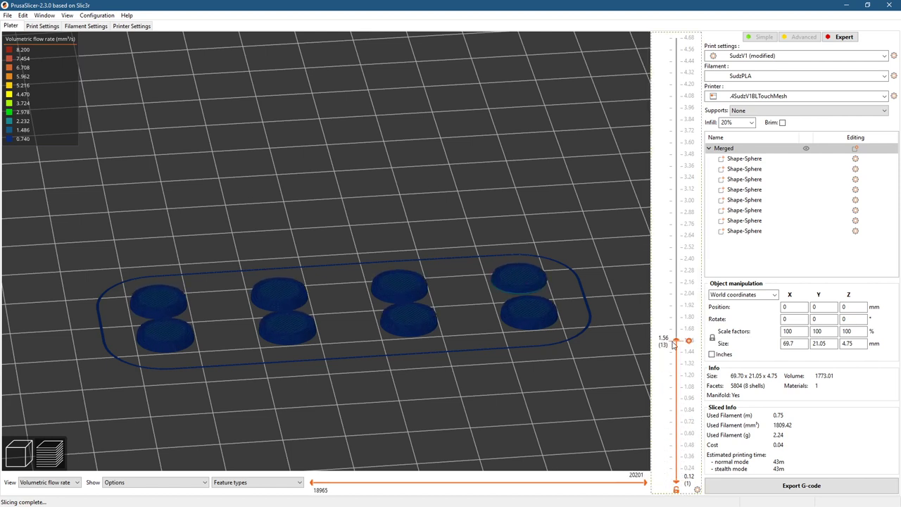
{"action": "left_click_drag", "start_coordinate": [688, 341], "coordinate": [689, 434]}
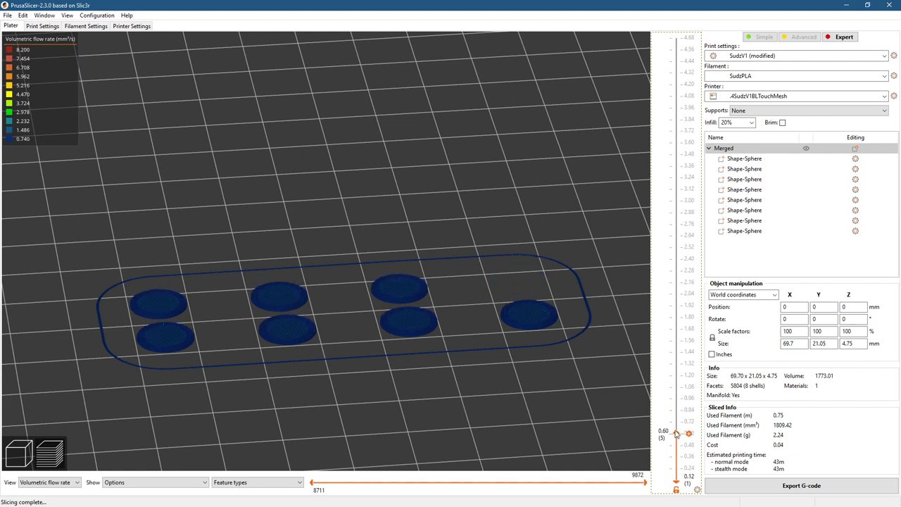
{"action": "left_click_drag", "start_coordinate": [689, 433], "coordinate": [688, 388]}
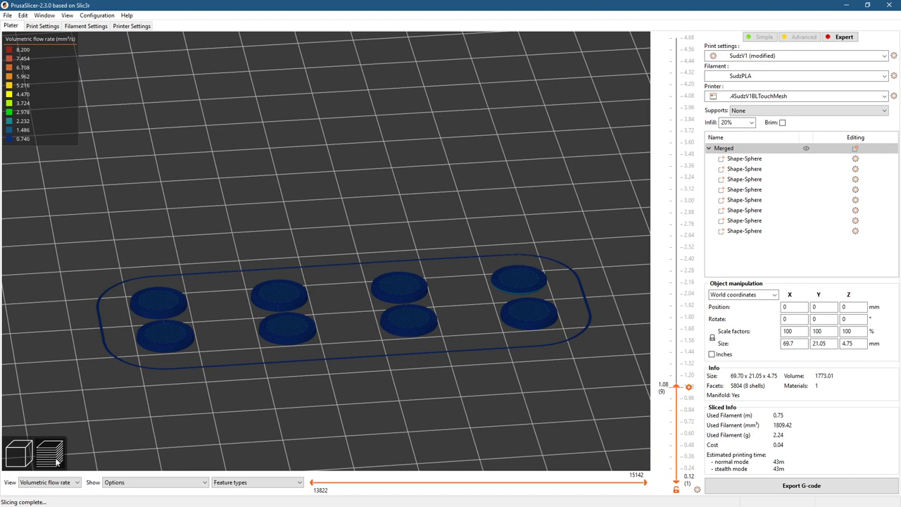
{"action": "mouse_move", "coordinate": [152, 451]}
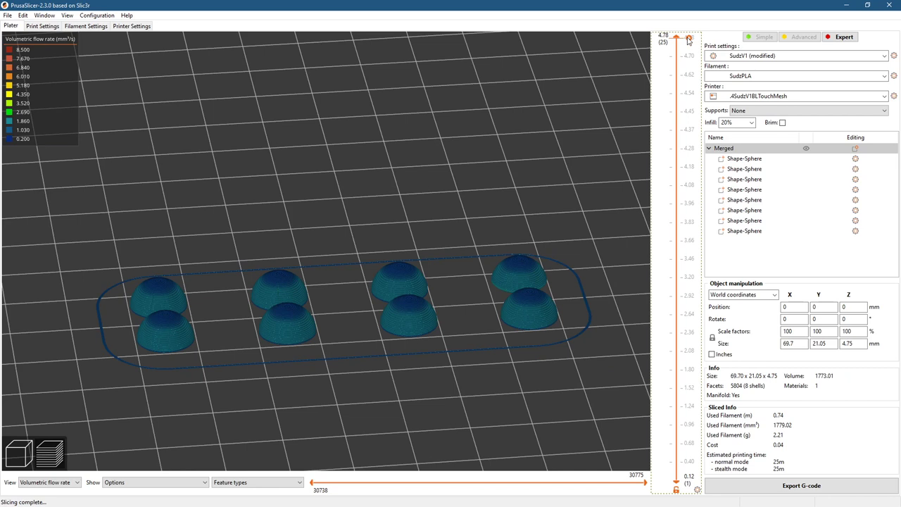
Step: Inspect the first and middle layers of the resliced preview, stopping at the 3.85 mm layer
{"action": "left_click_drag", "start_coordinate": [689, 39], "coordinate": [689, 168]}
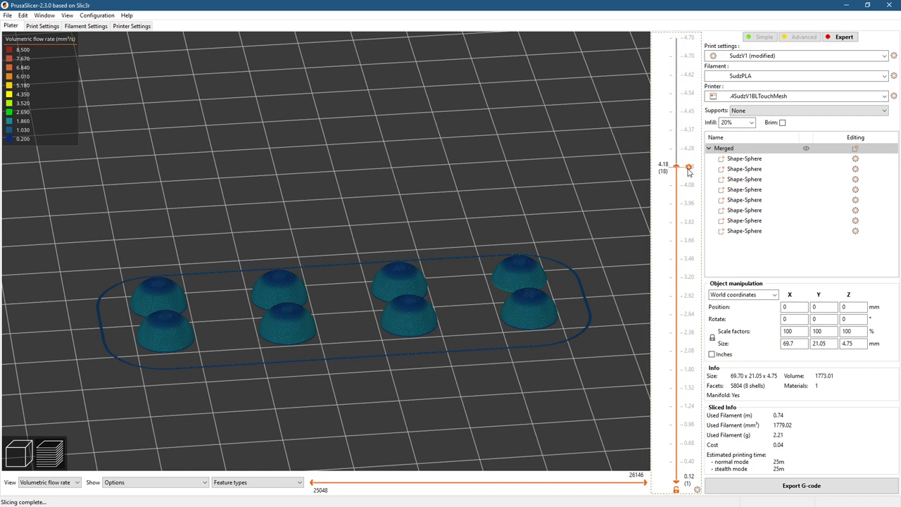
{"action": "left_click_drag", "start_coordinate": [688, 168], "coordinate": [688, 443]}
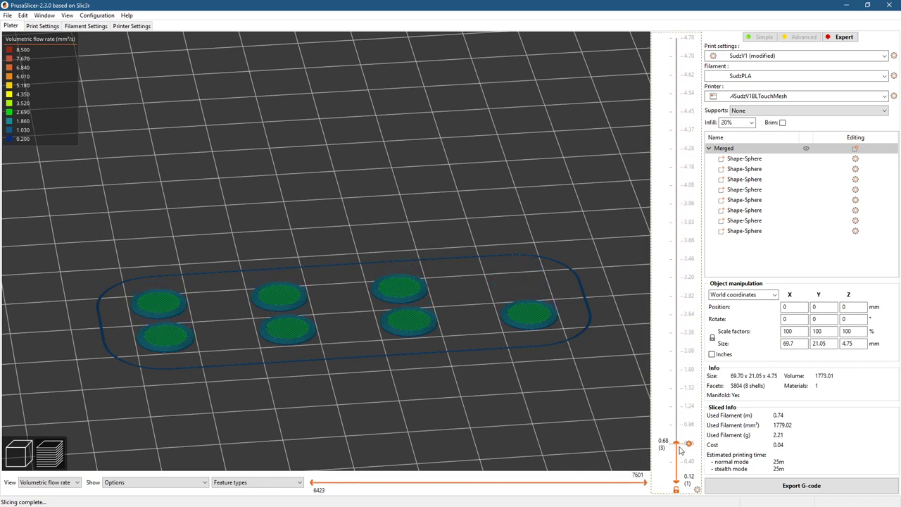
{"action": "left_click_drag", "start_coordinate": [689, 444], "coordinate": [689, 369]}
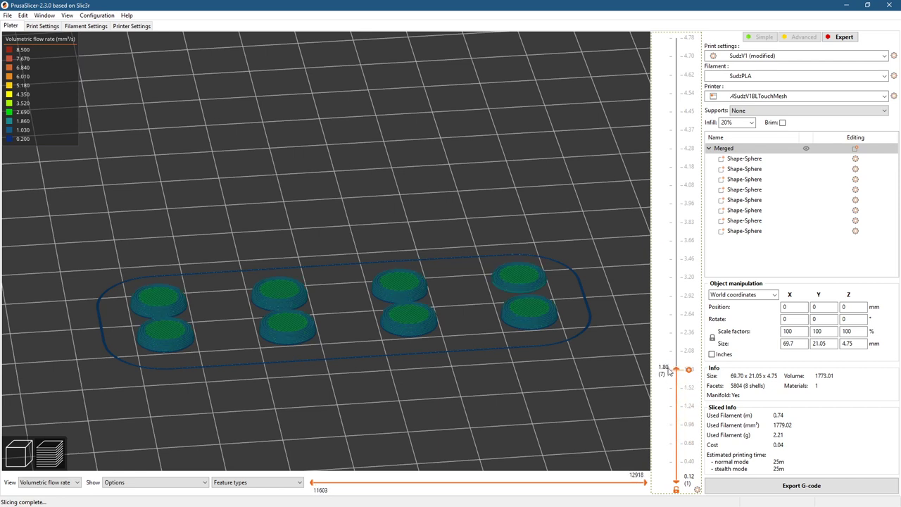
{"action": "left_click_drag", "start_coordinate": [689, 369], "coordinate": [689, 425]}
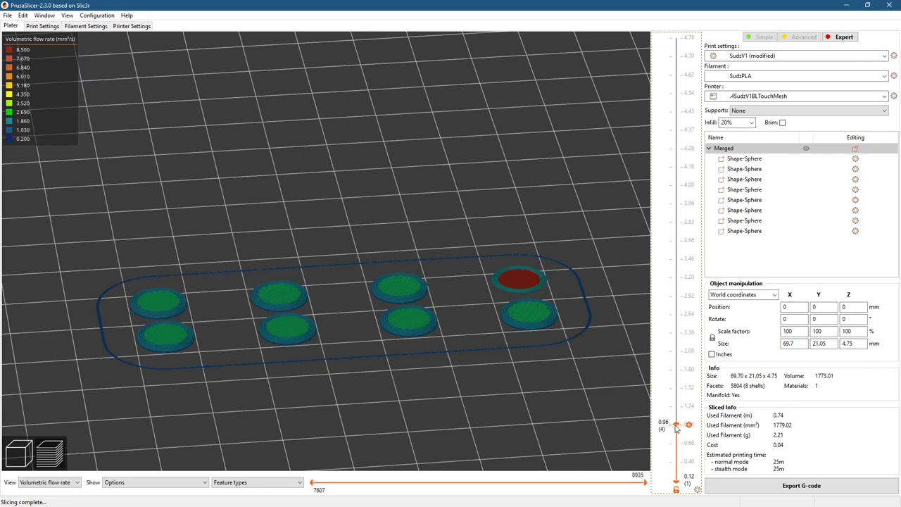
{"action": "left_click_drag", "start_coordinate": [690, 425], "coordinate": [690, 222]}
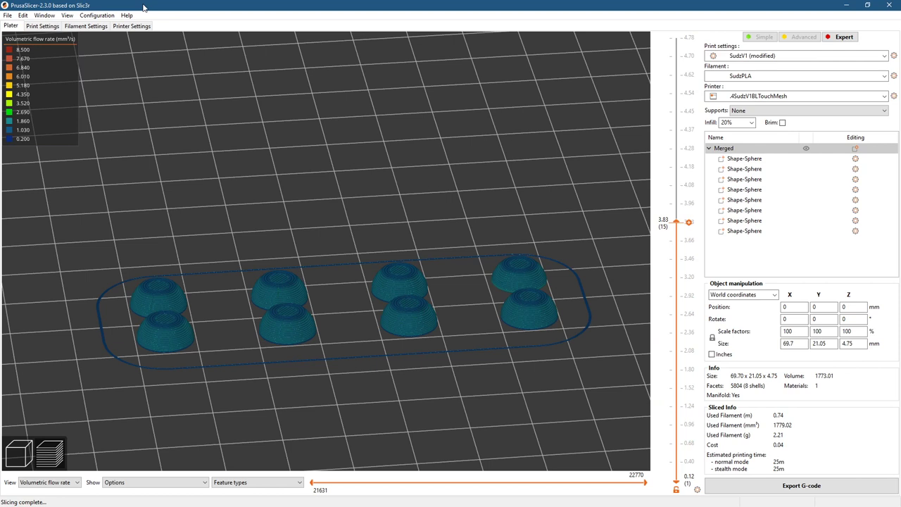
{"action": "left_click", "coordinate": [127, 14]}
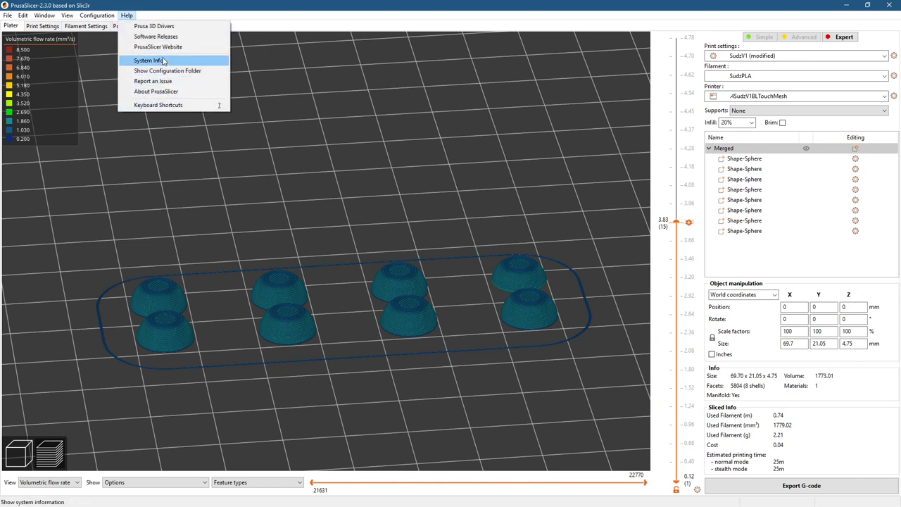
{"action": "mouse_move", "coordinate": [158, 47]}
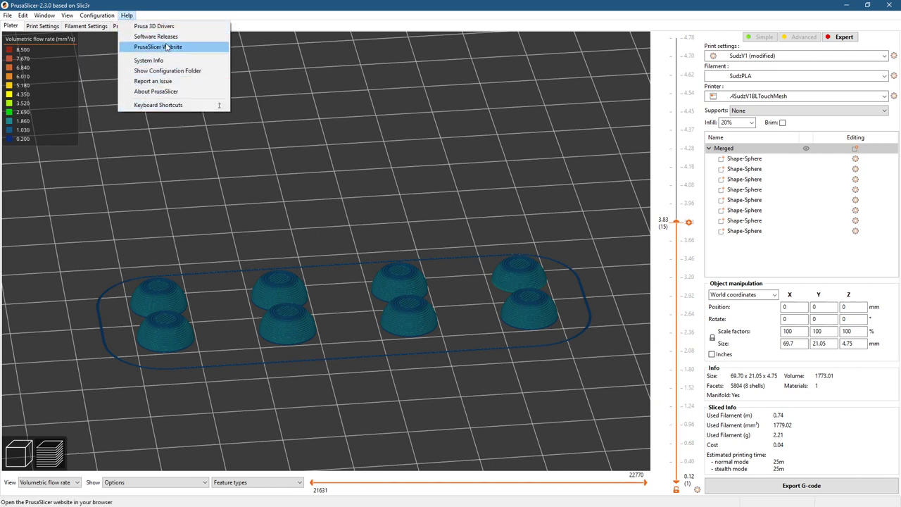
{"action": "mouse_move", "coordinate": [155, 91]}
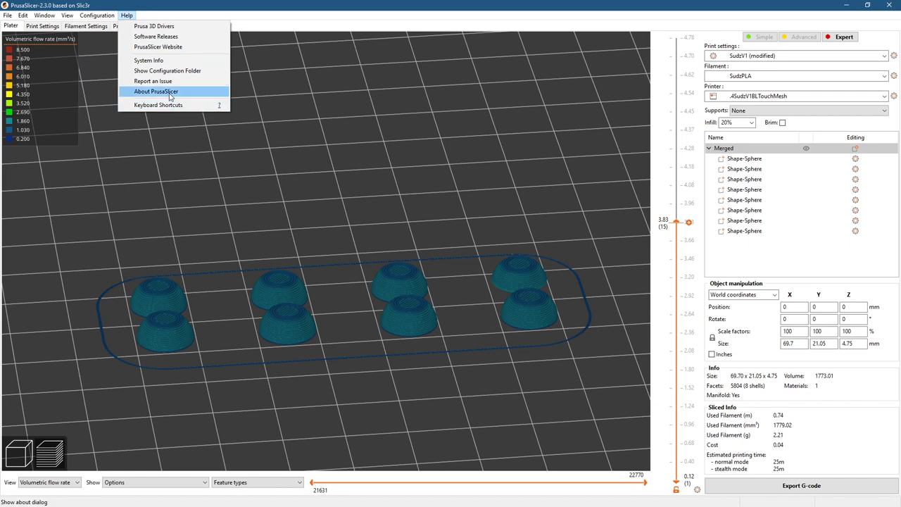
{"action": "left_click", "coordinate": [155, 92]}
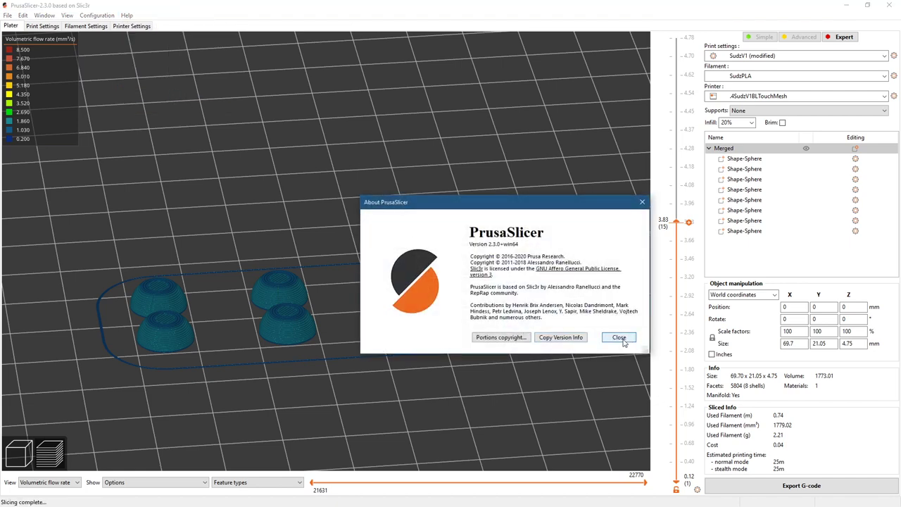
{"action": "left_click", "coordinate": [619, 338]}
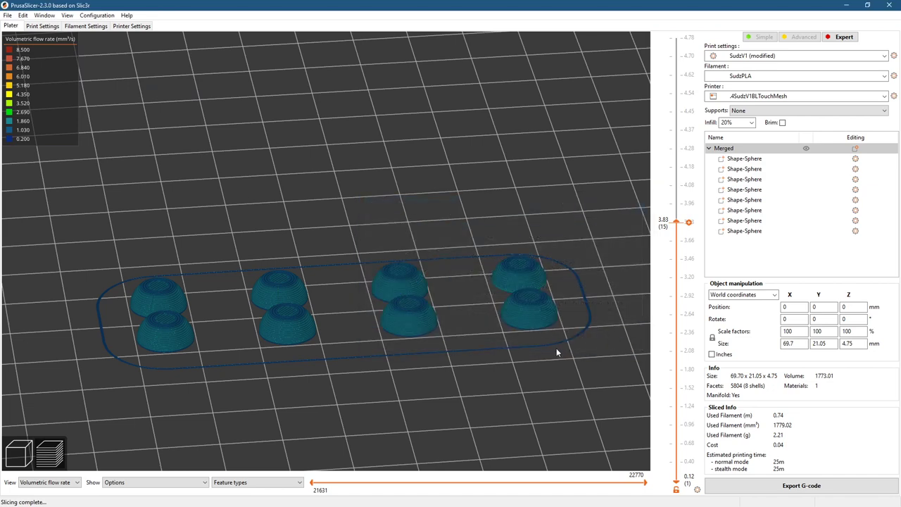